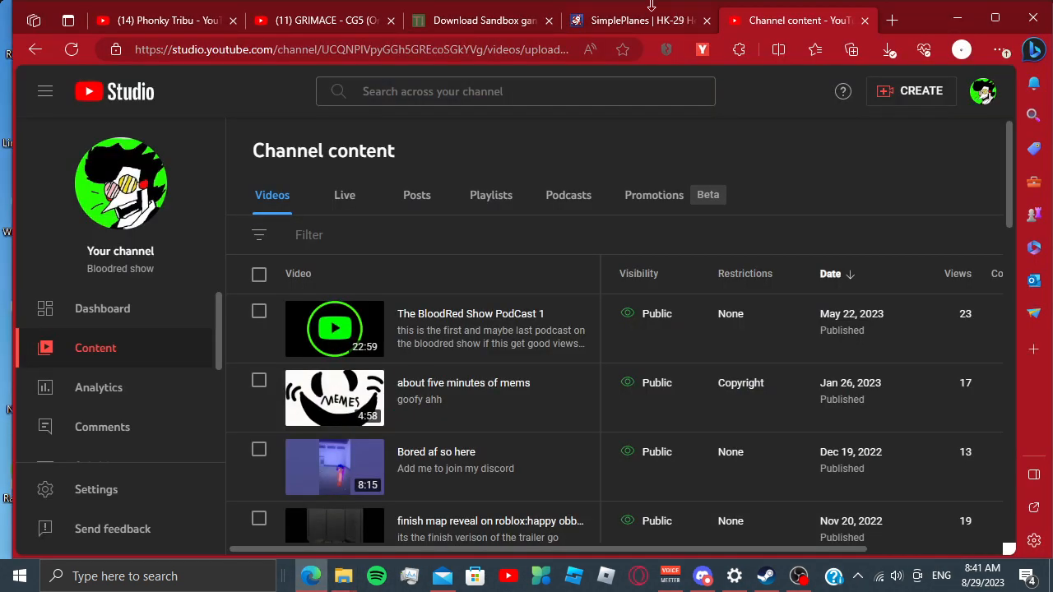
Browse the Hottest Airplanes listing and open the A2 Lightshaft aircraft in a new tab.
left_click(638, 20)
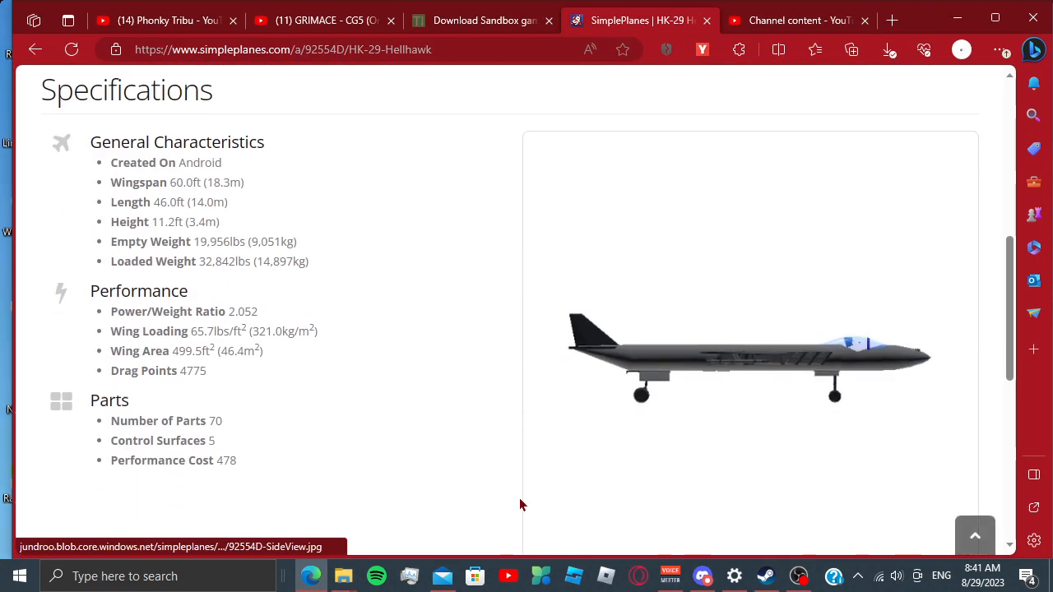
scroll("up", 3)
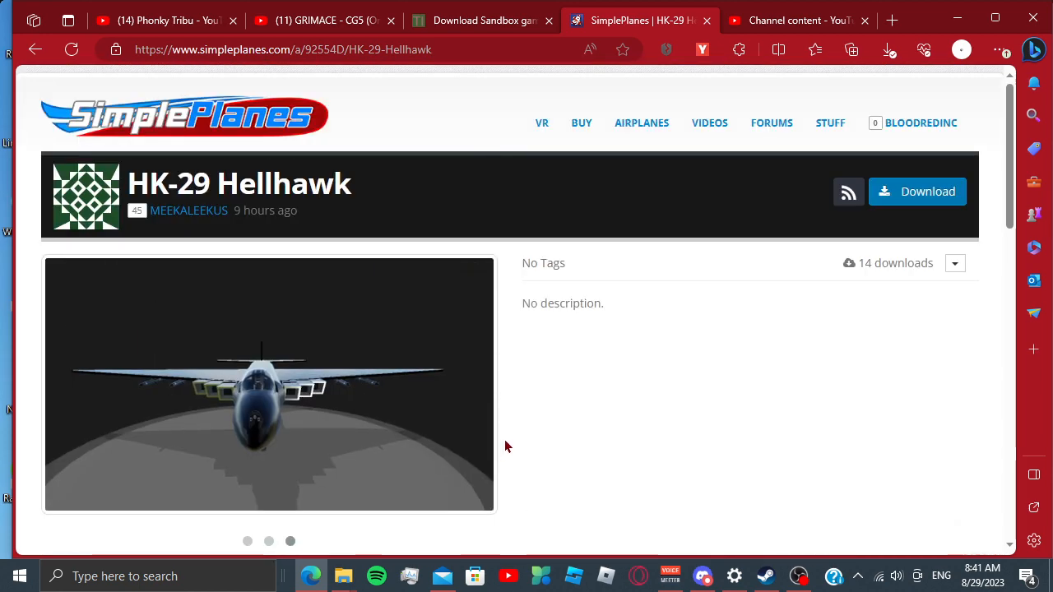
left_click(642, 122)
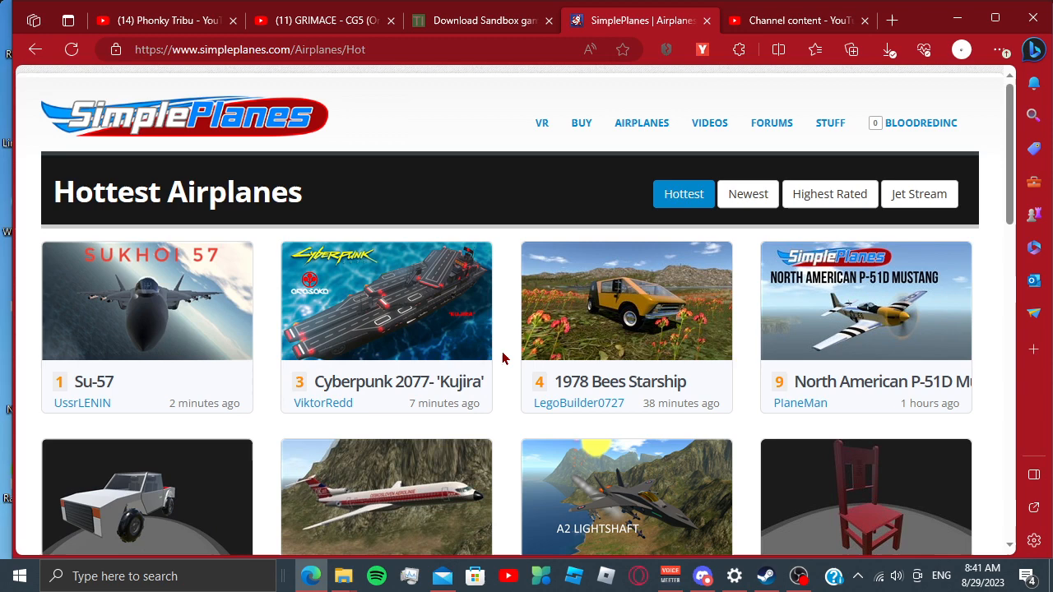
scroll("down", 3)
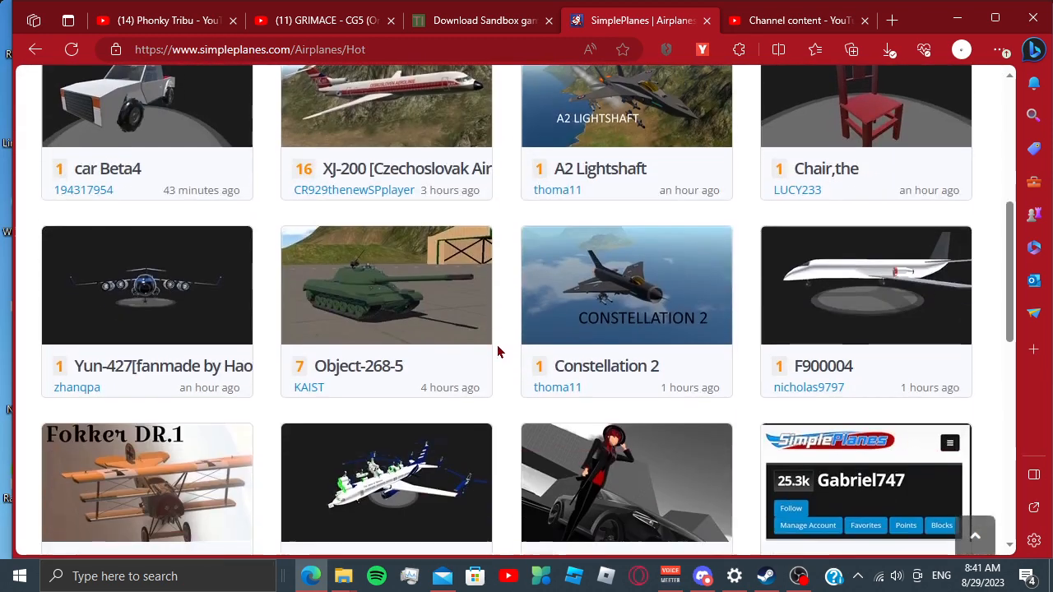
scroll("up", 3)
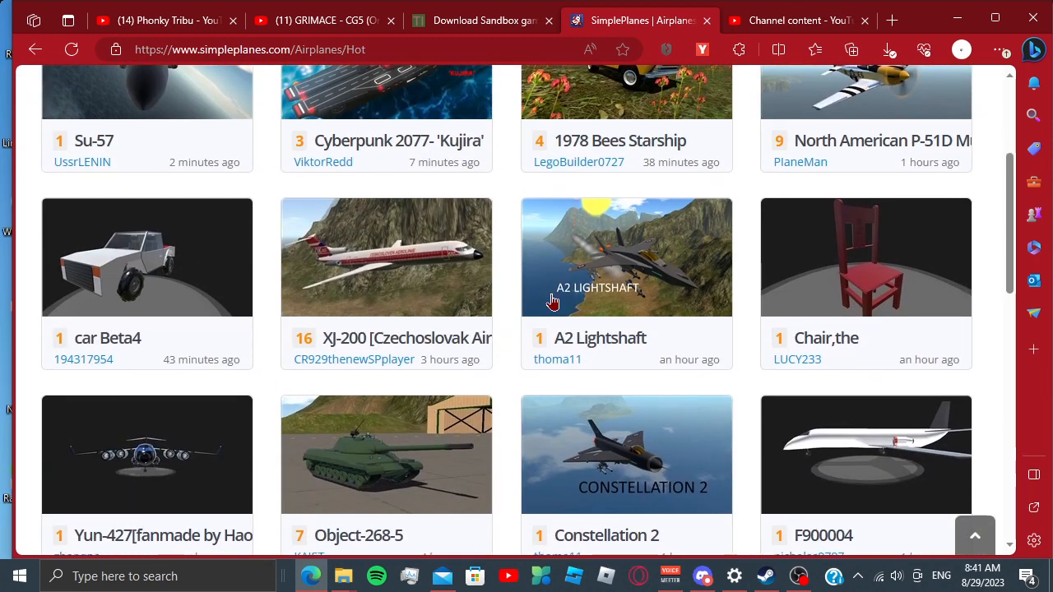
mouse_move(645, 280)
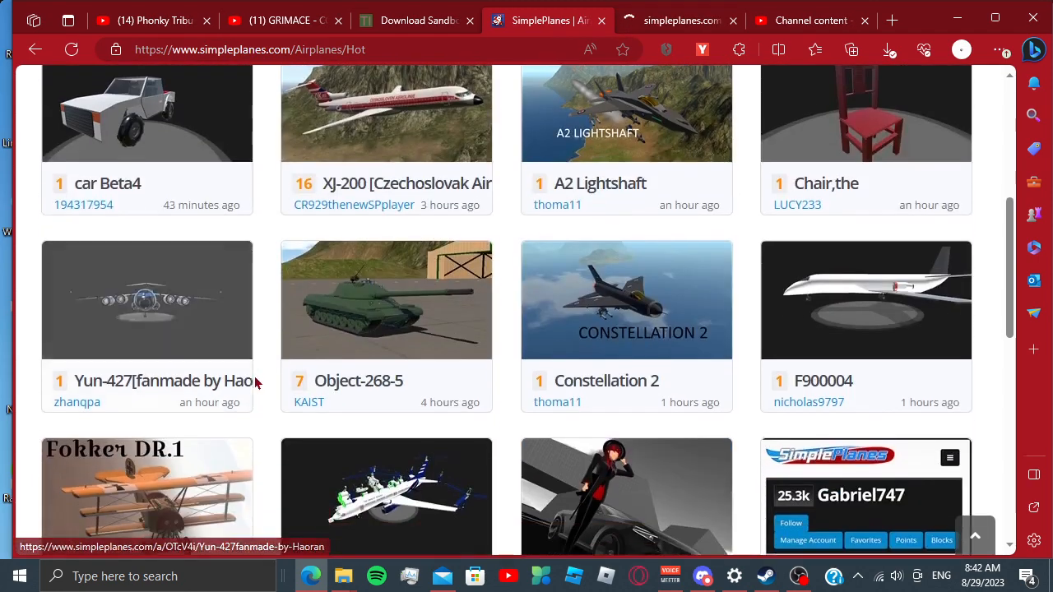
scroll("down", 3)
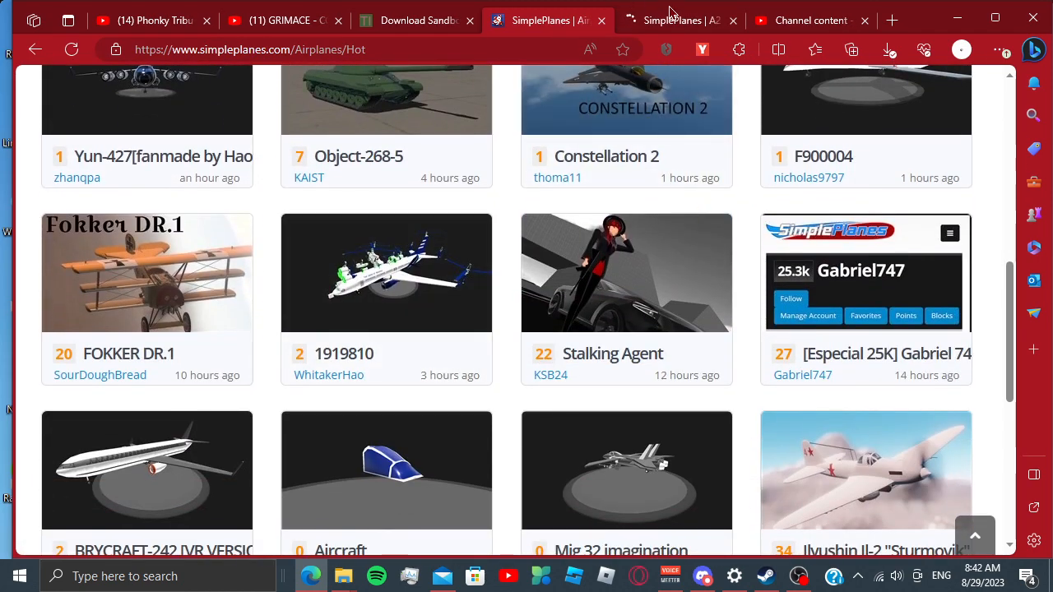
Review the A2 Lightshaft page's specifications and parts details, then return to the top.
left_click(675, 20)
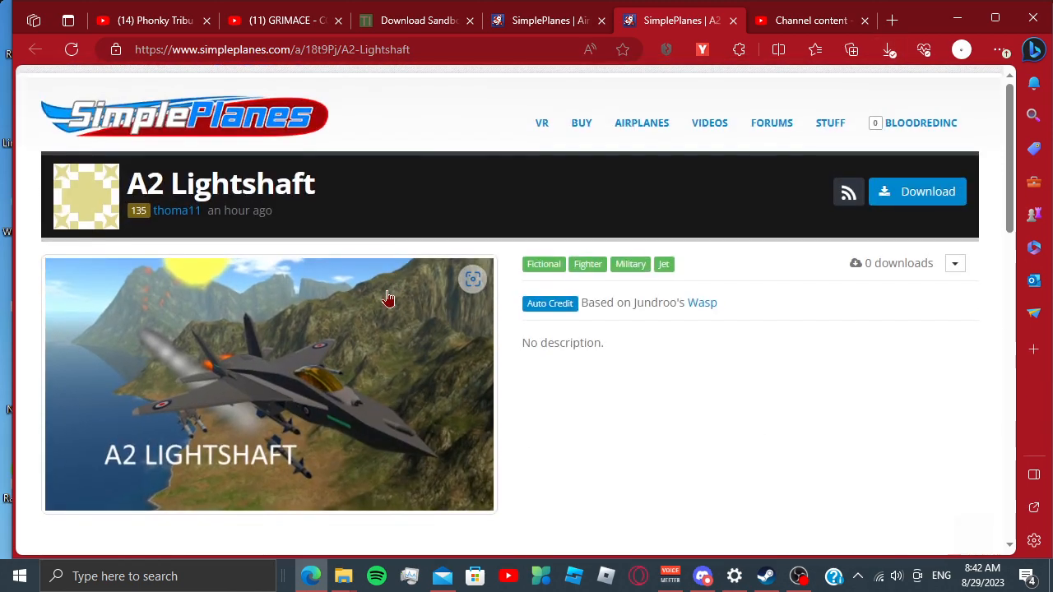
scroll("down", 3)
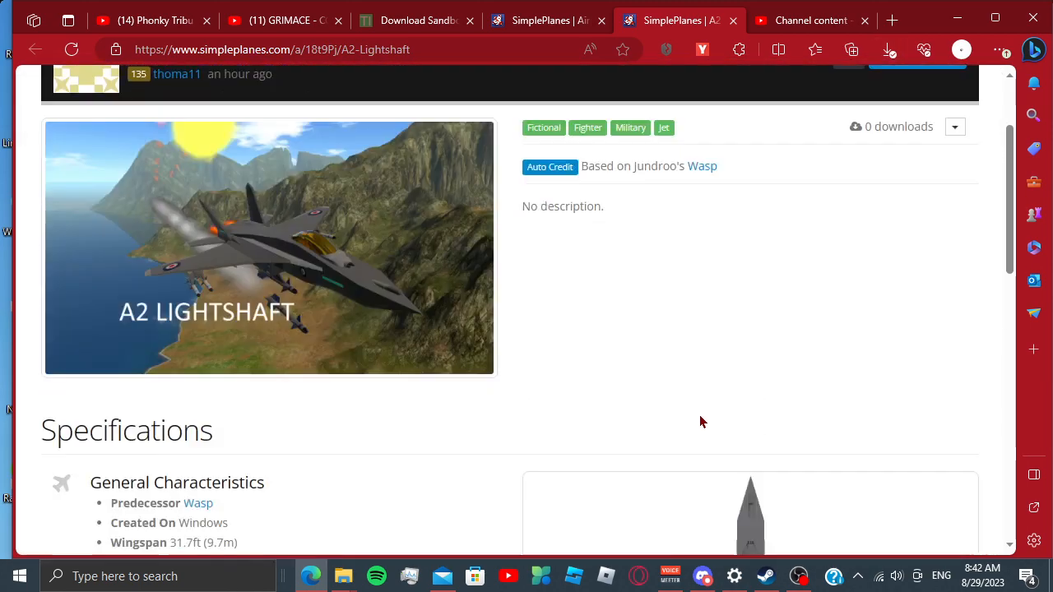
scroll("down", 3)
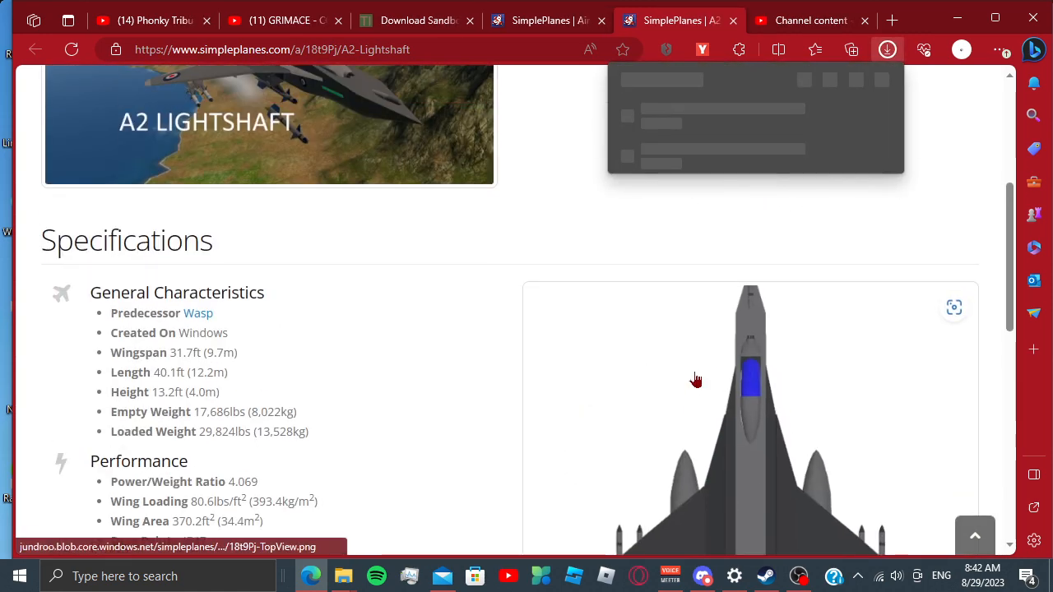
scroll("down", 3)
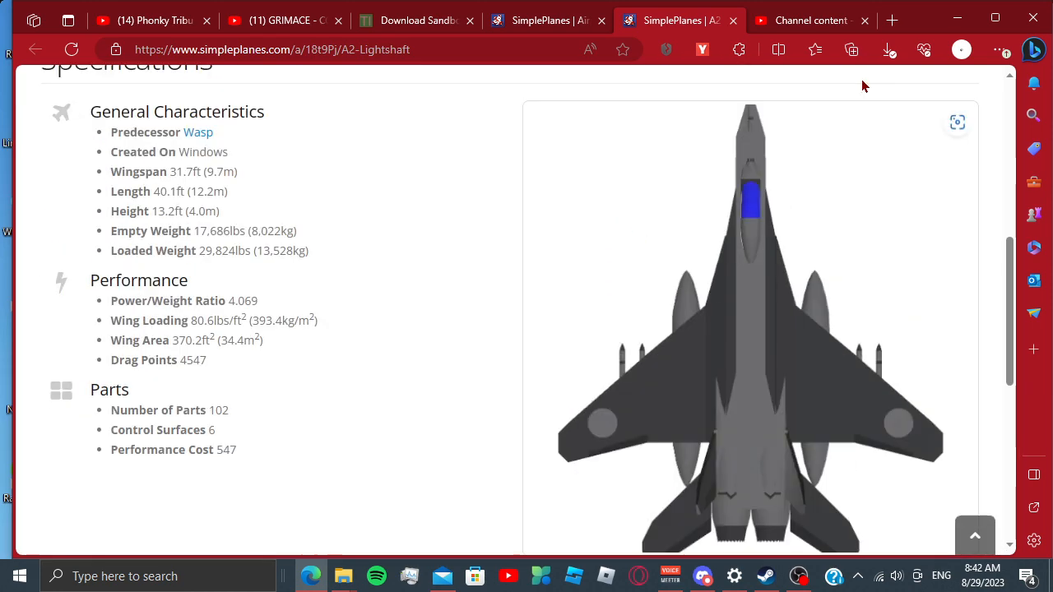
left_click(888, 49)
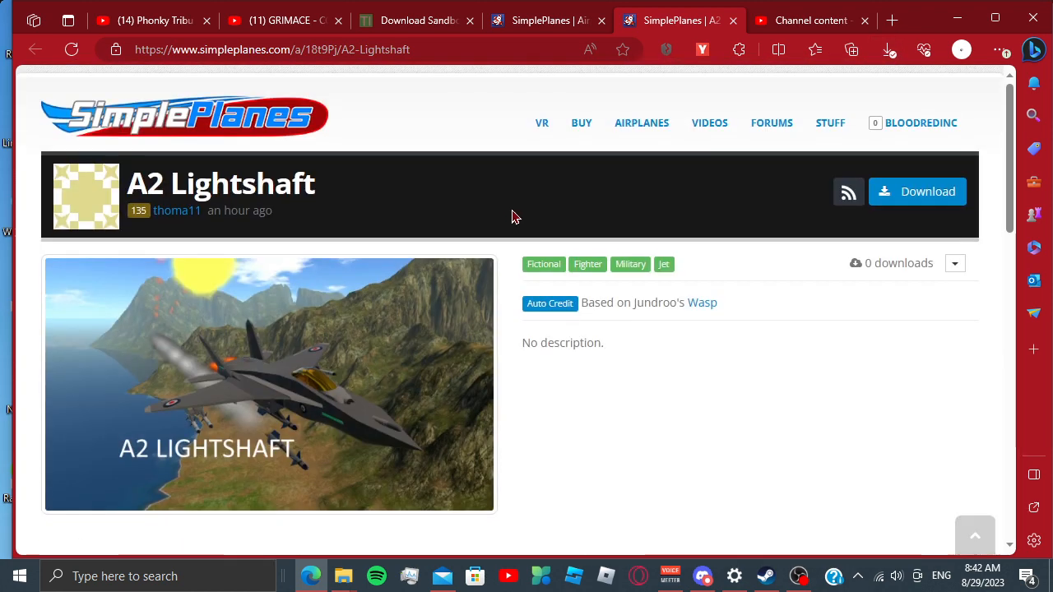
mouse_move(916, 191)
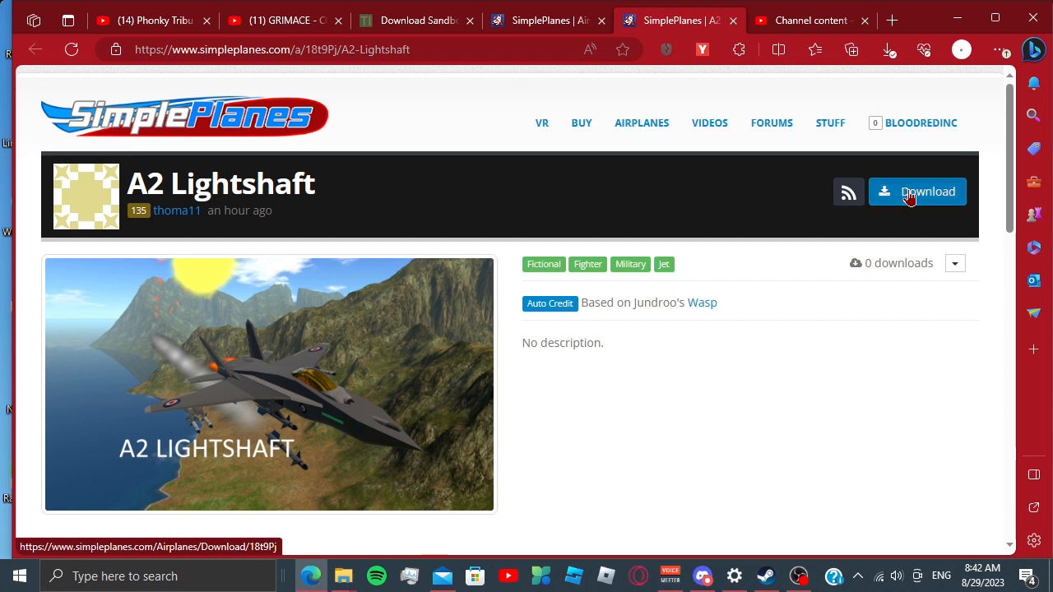
Download the A2 Lightshaft .splane file and remove the duplicate 'A2 Lightshaft (1).splane' copy.
left_click(888, 49)
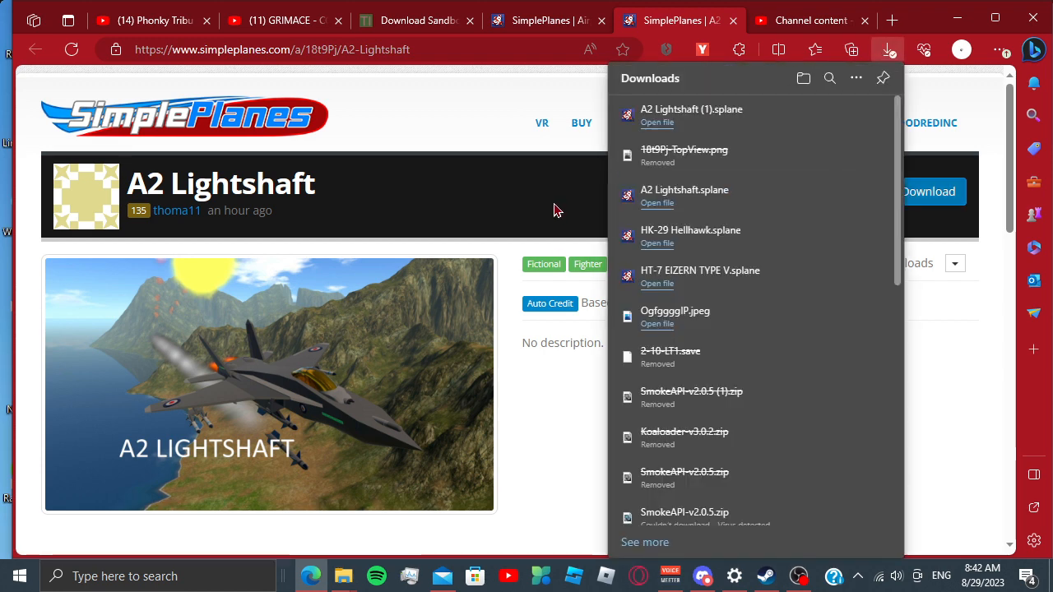
mouse_move(866, 115)
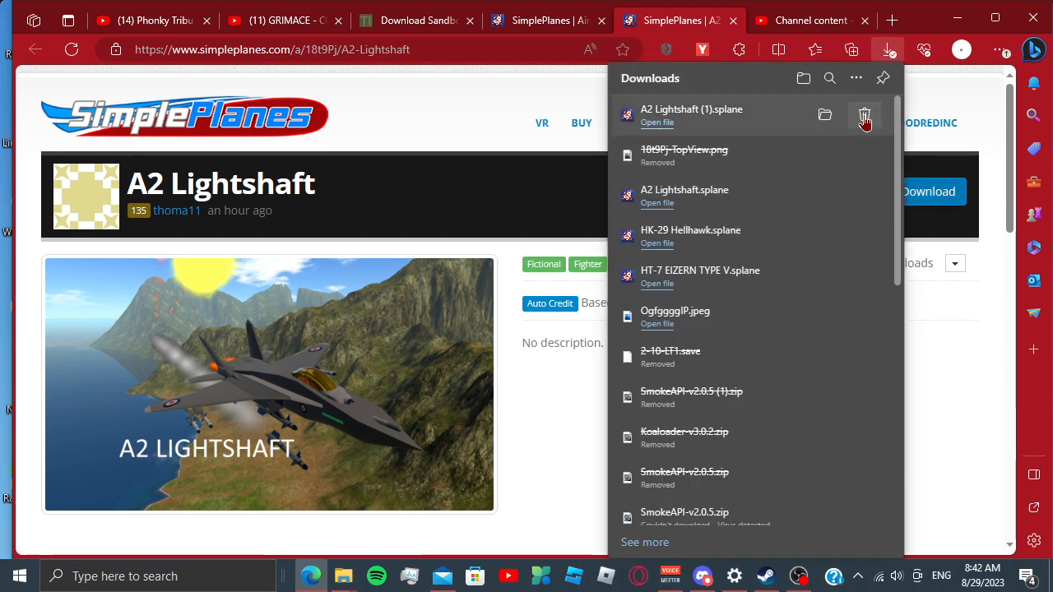
left_click(865, 115)
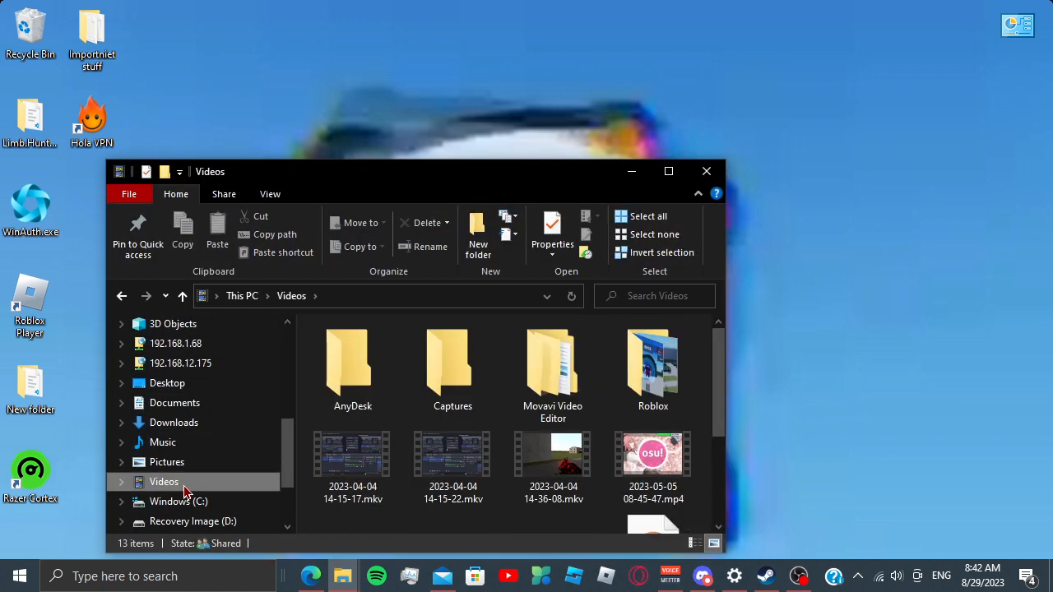
Delete the HT-7 EIZERN TYPE V and HK-29 Hellhawk .splane files from Downloads.
left_click(168, 409)
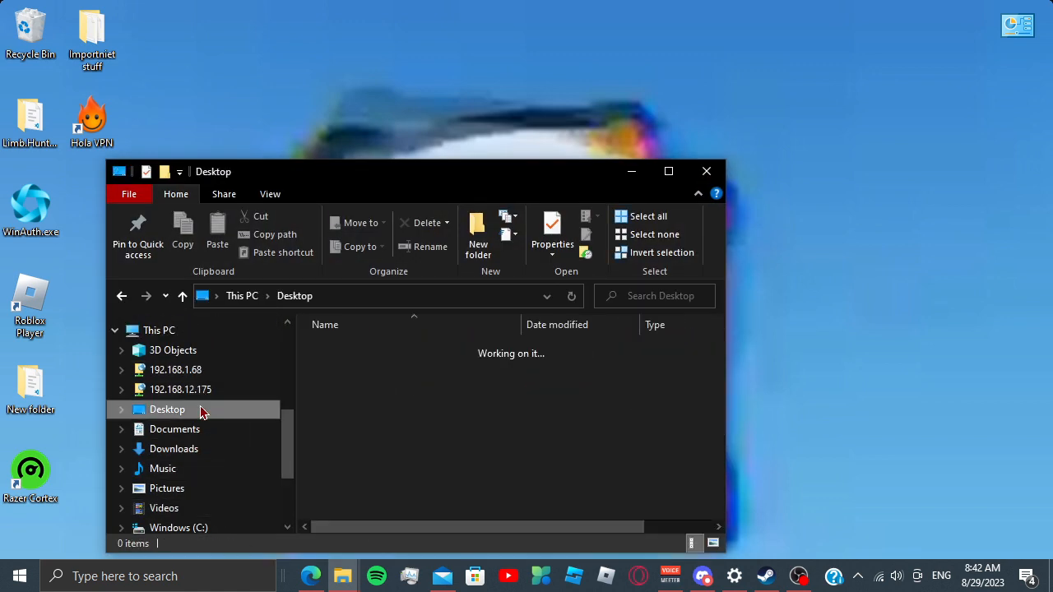
left_click(174, 447)
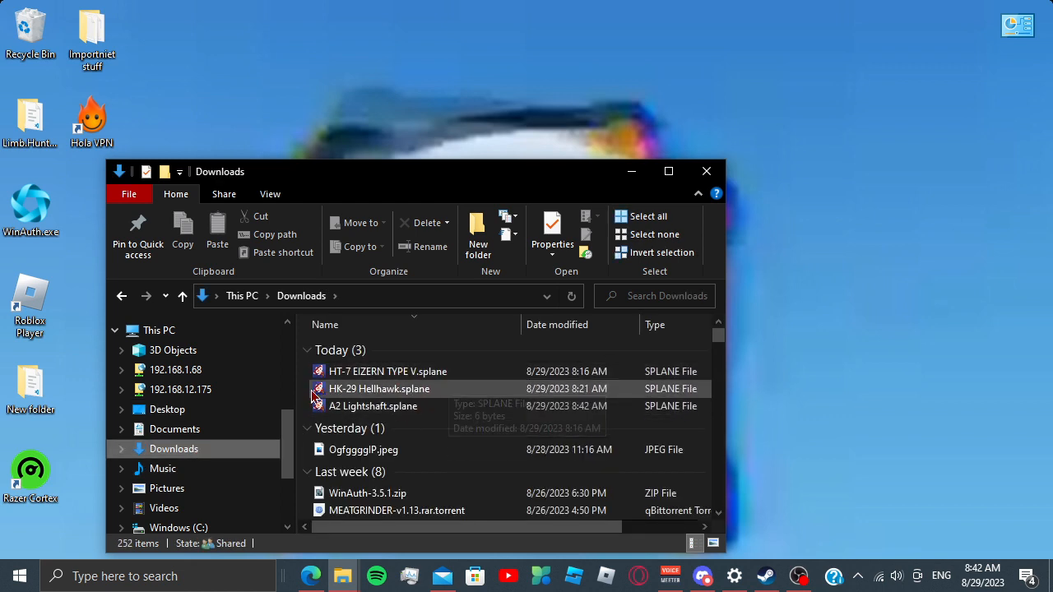
left_click(388, 371)
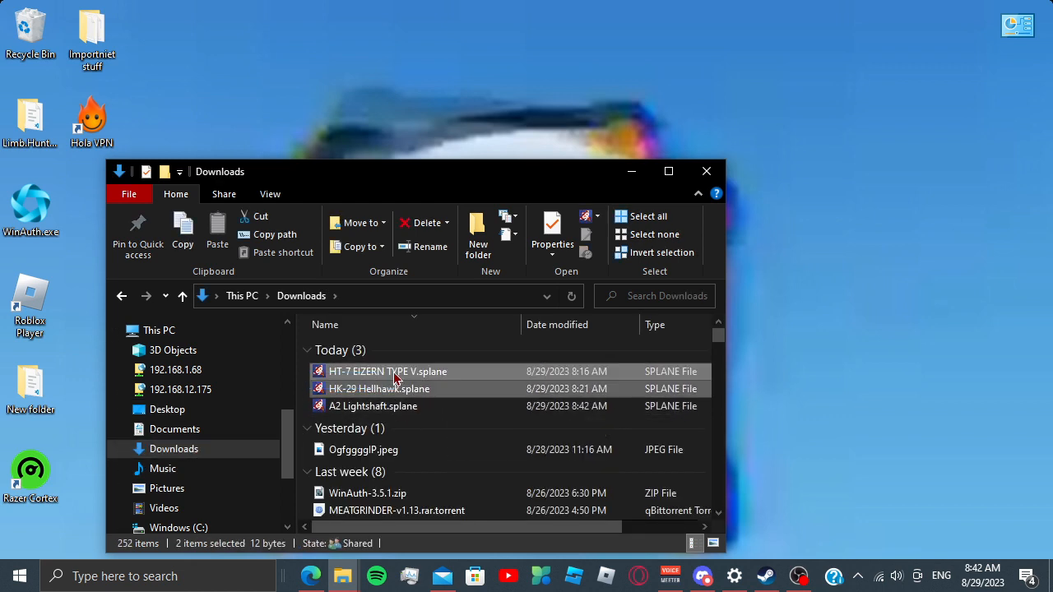
left_click(424, 222)
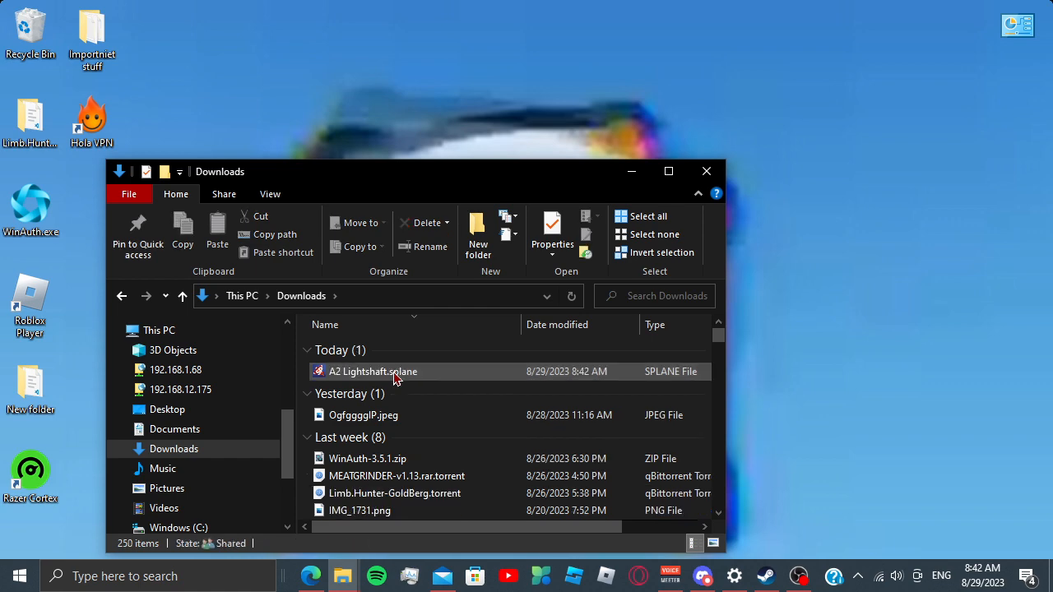
mouse_move(442, 377)
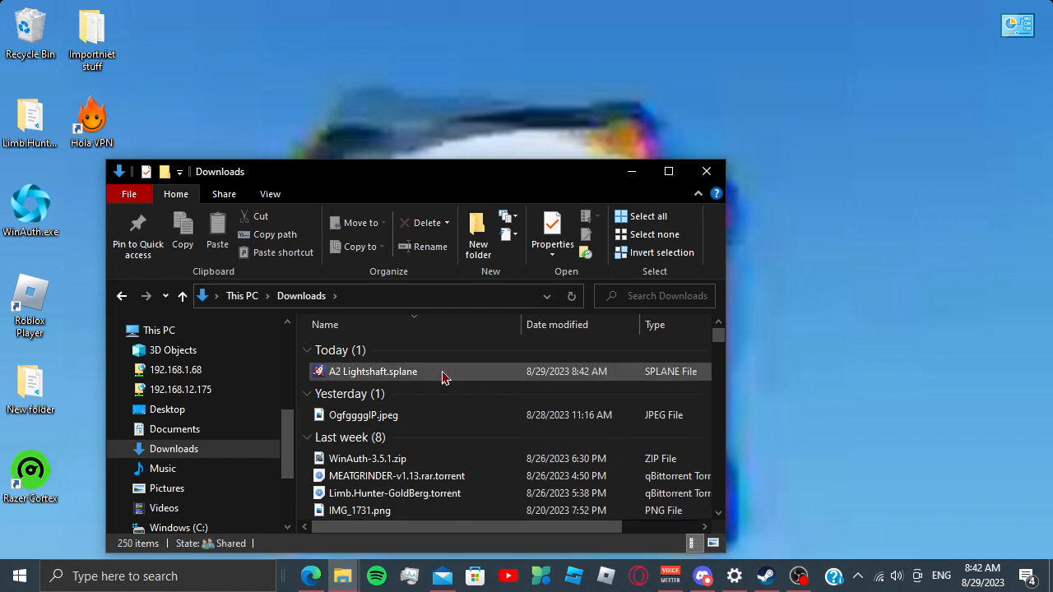
Bring up the Open with chooser for the A2 Lightshaft file and show more app choices.
right_click(372, 371)
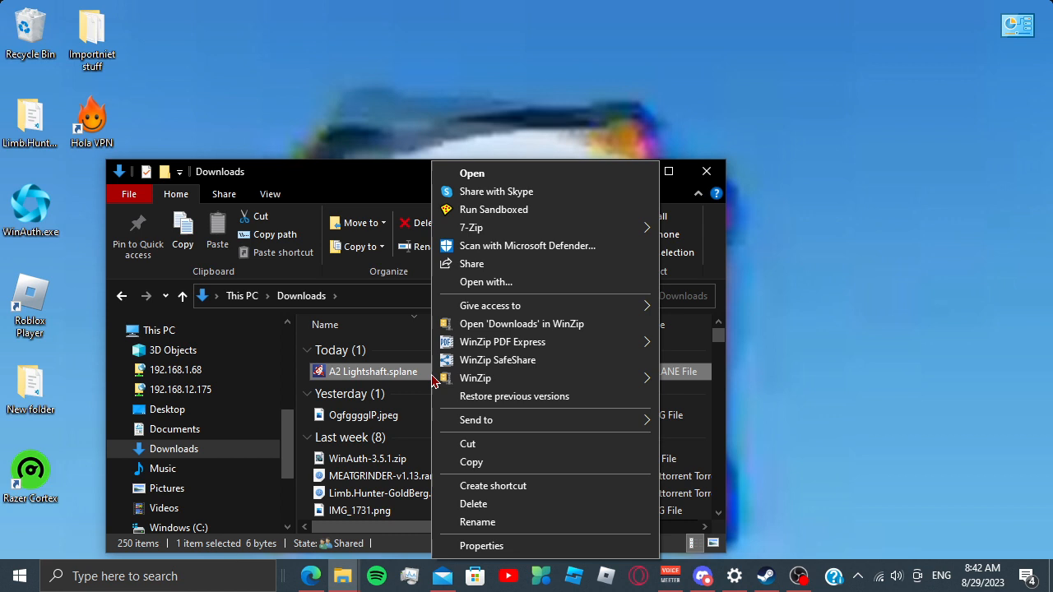
mouse_move(405, 382)
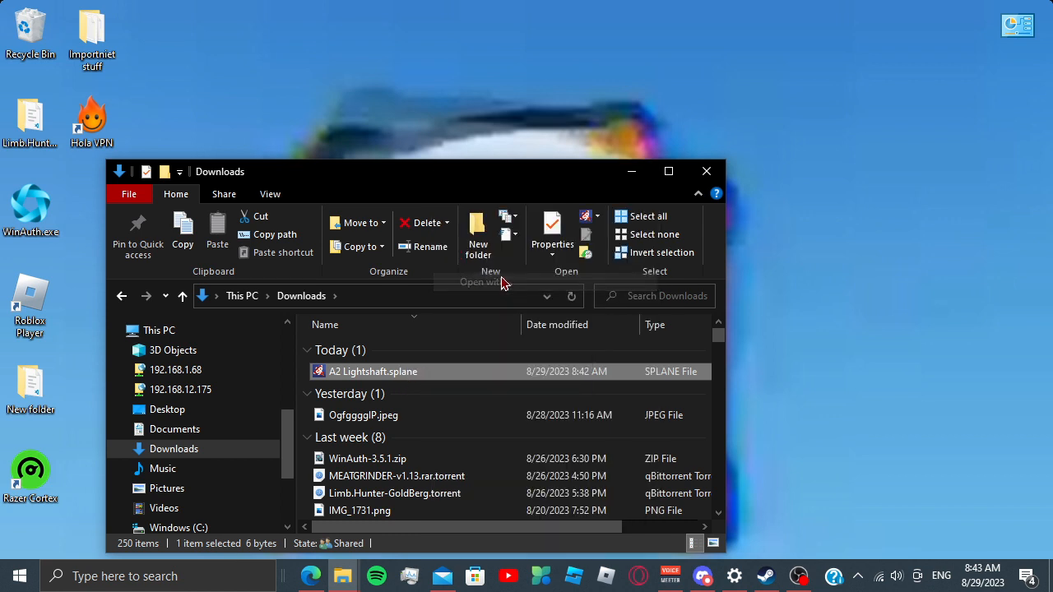
double_click(372, 372)
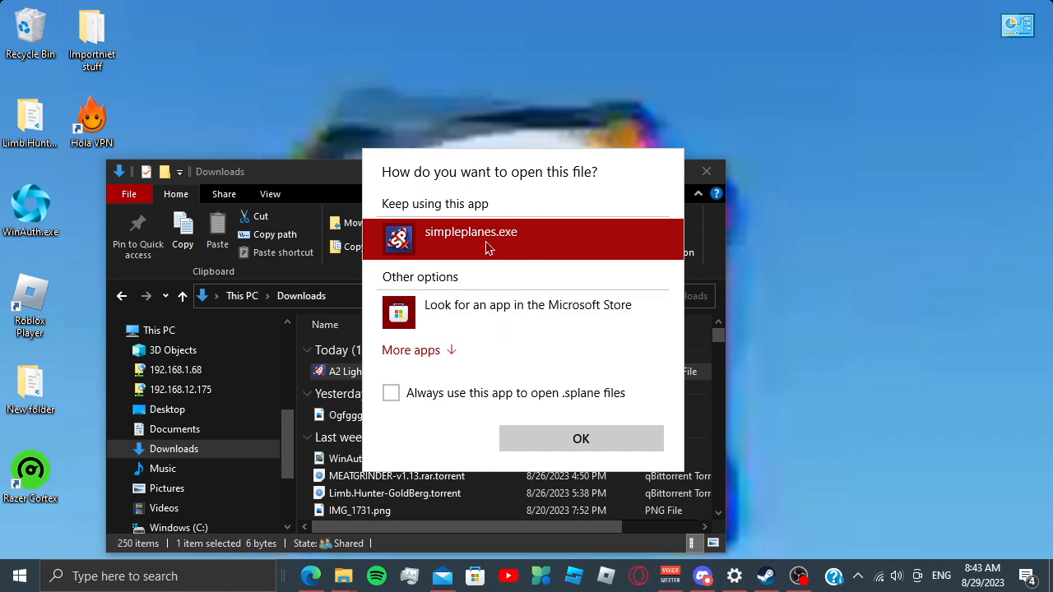
left_click(411, 349)
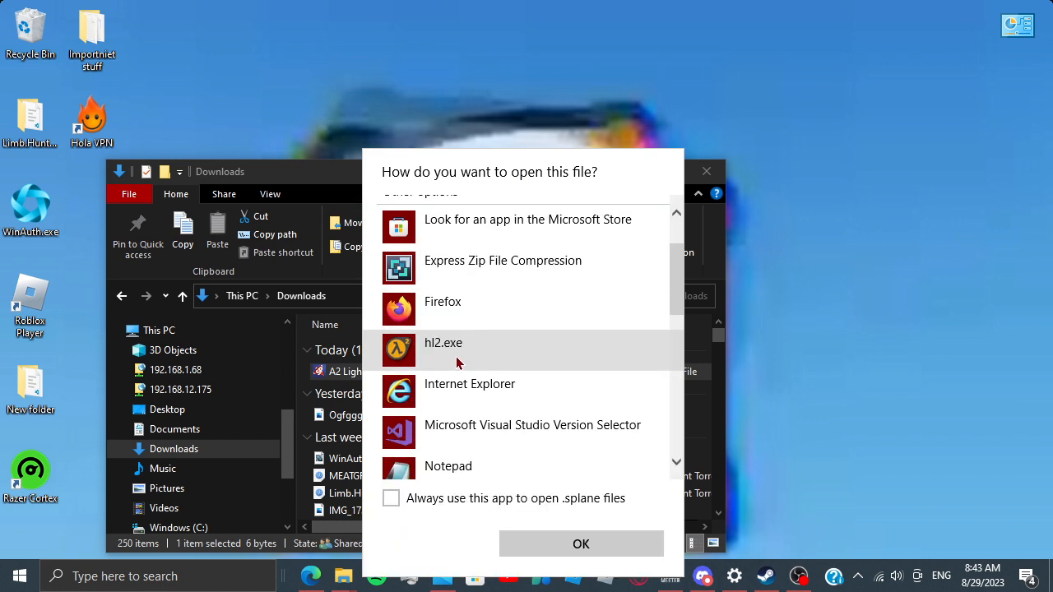
scroll("down", 3)
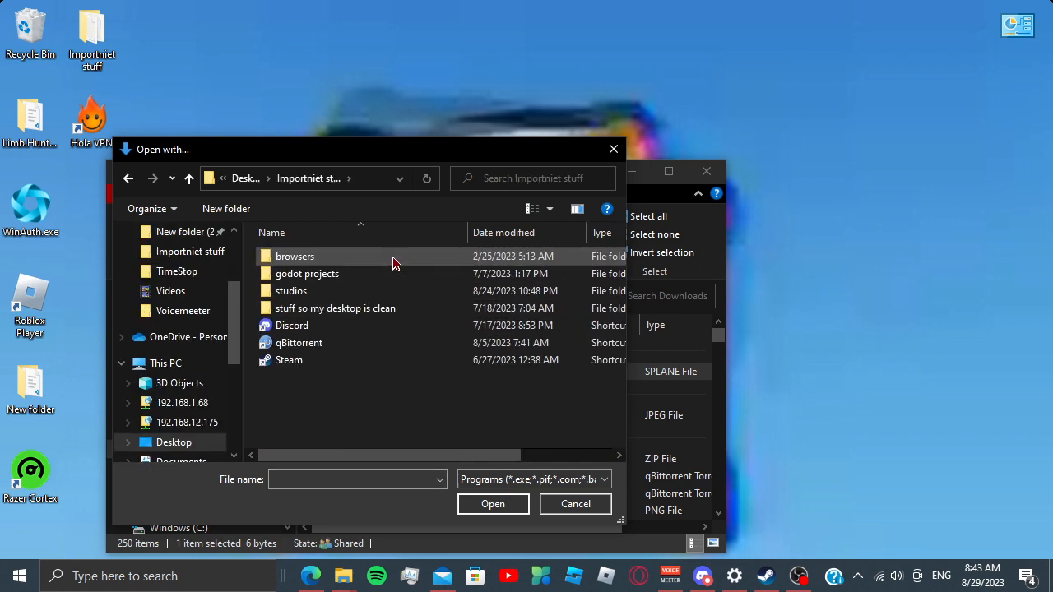
Browse through 'stuff so my desktop is clean' > 'moddble games' > 'SimplePlanes v1.12.128.0' and choose SimplePlanes.exe.
double_click(335, 308)
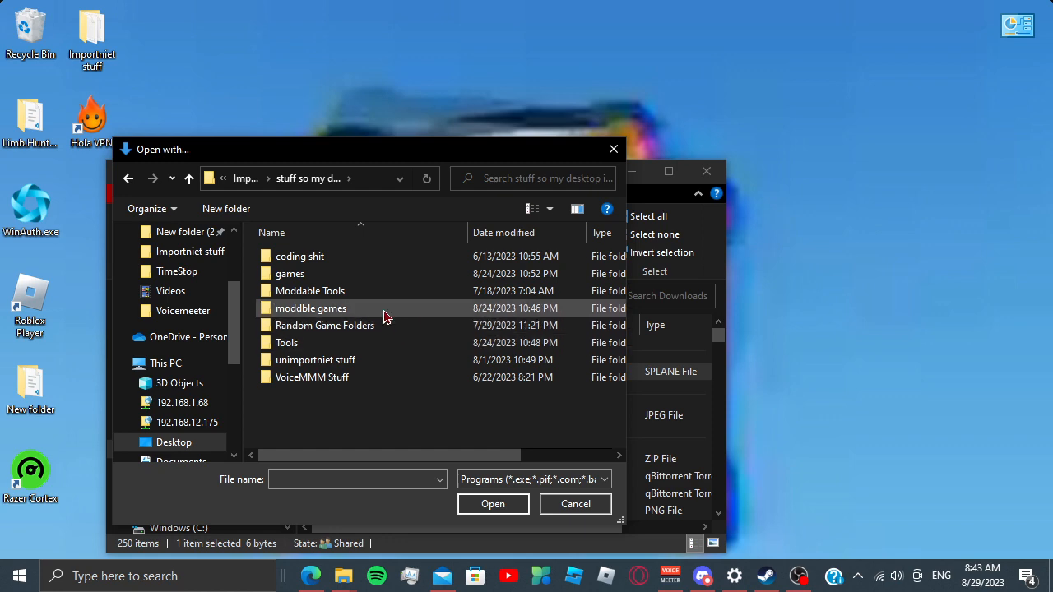
double_click(309, 308)
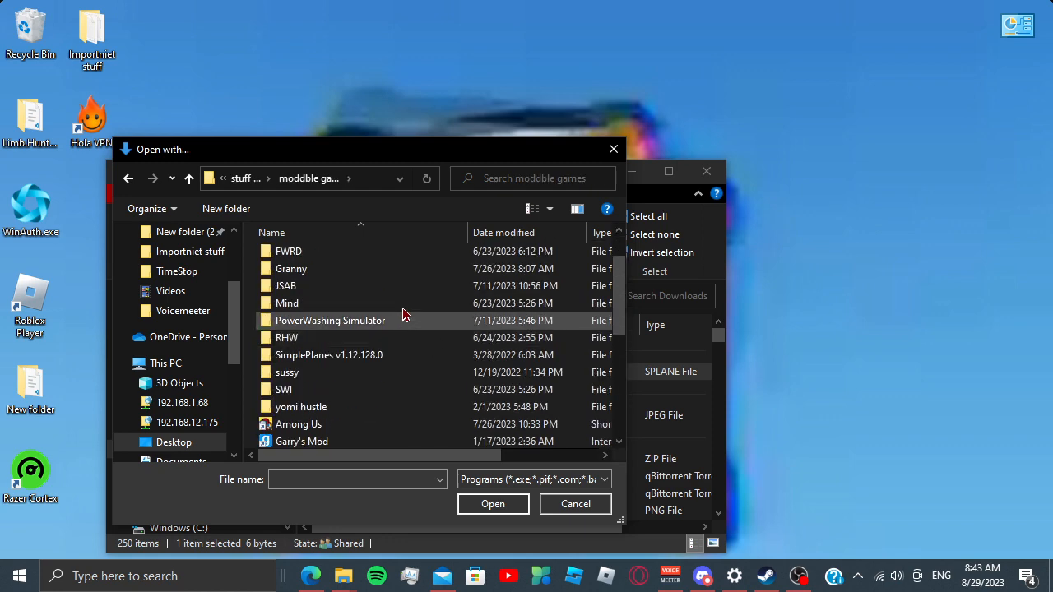
double_click(329, 356)
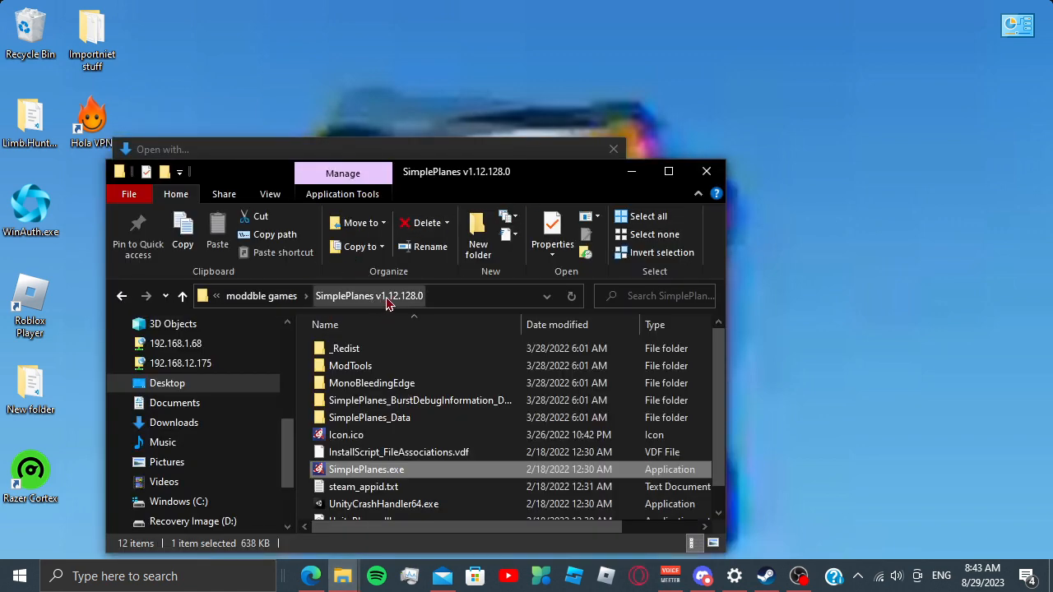
mouse_move(425, 309)
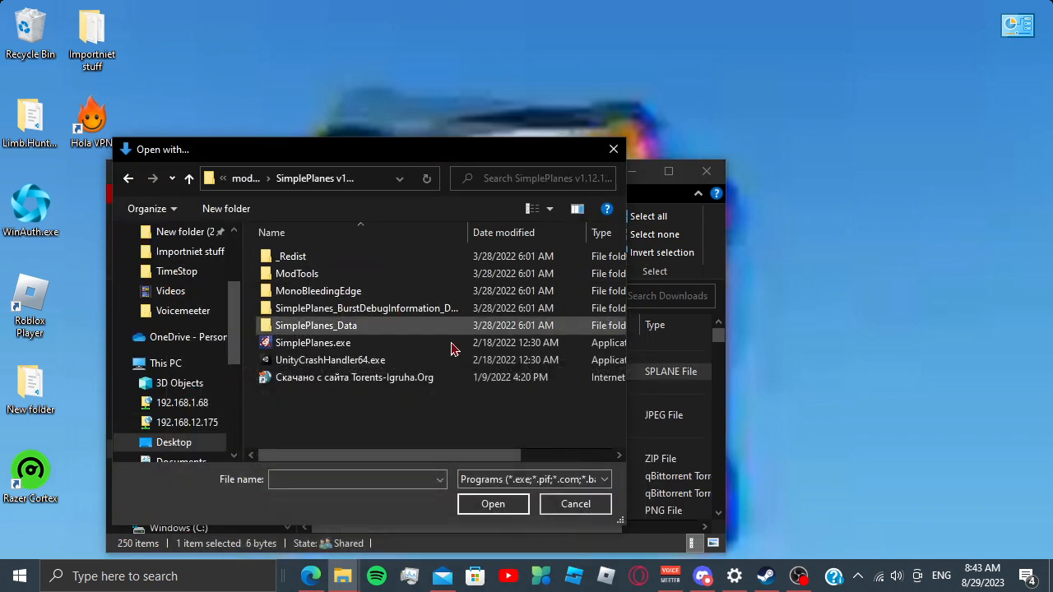
mouse_move(359, 342)
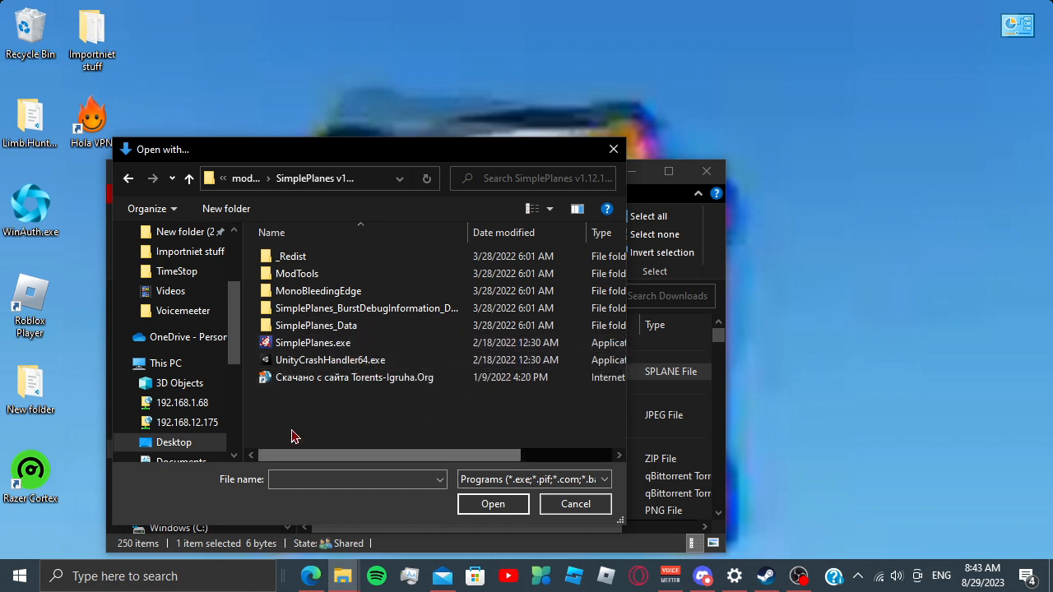
mouse_move(370, 342)
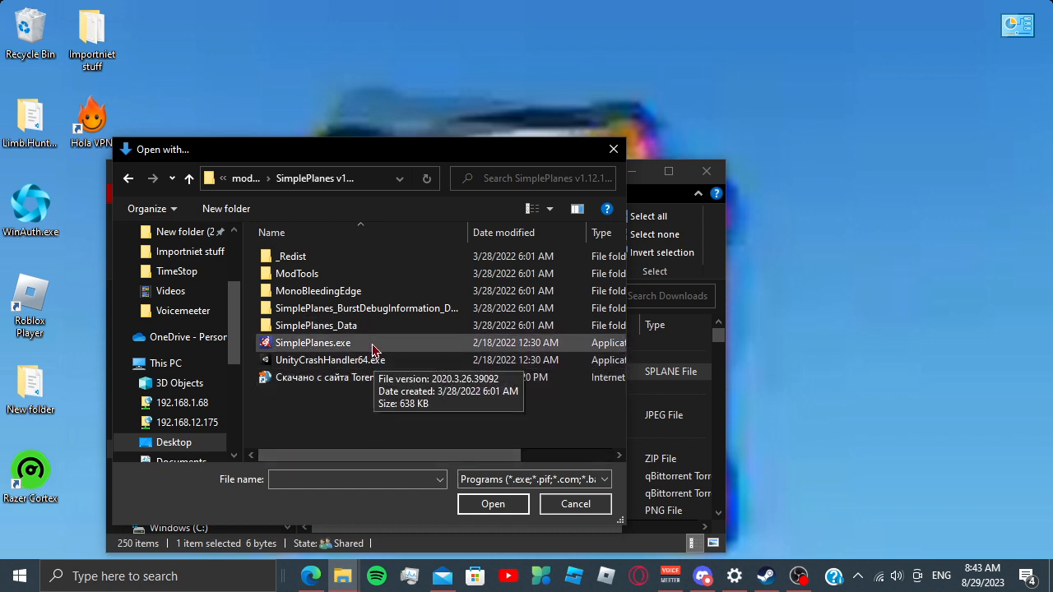
left_click(313, 344)
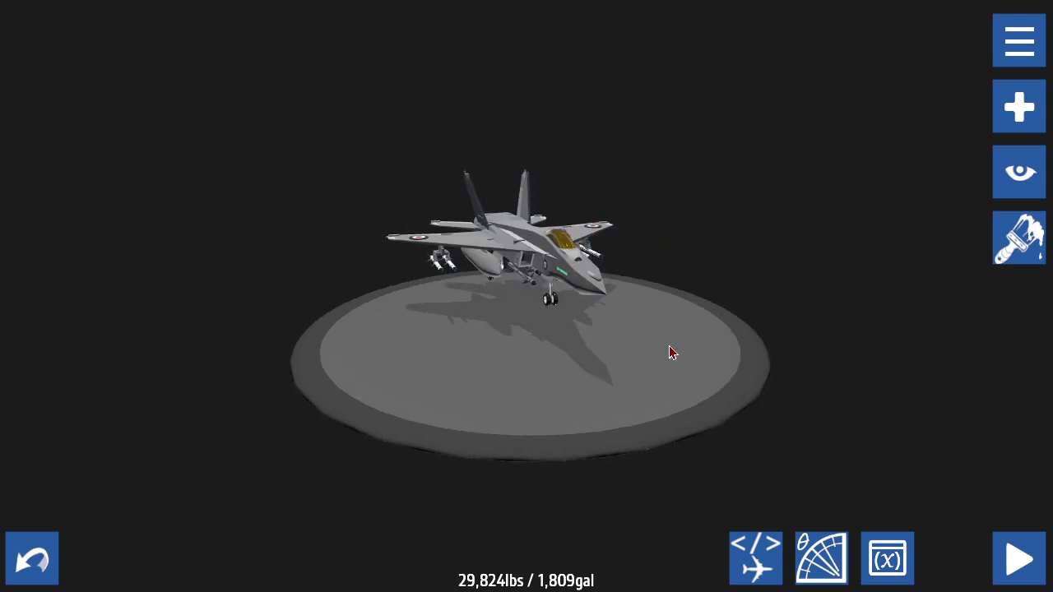
mouse_move(359, 349)
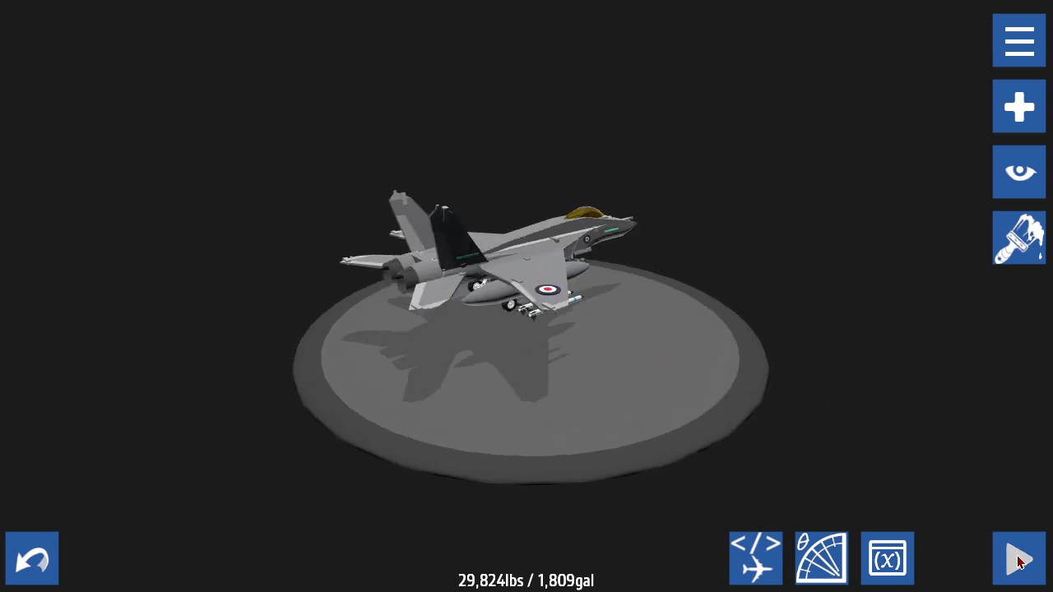
Start a test flight of the loaded A2 Lightshaft jet from the designer.
left_click(1018, 559)
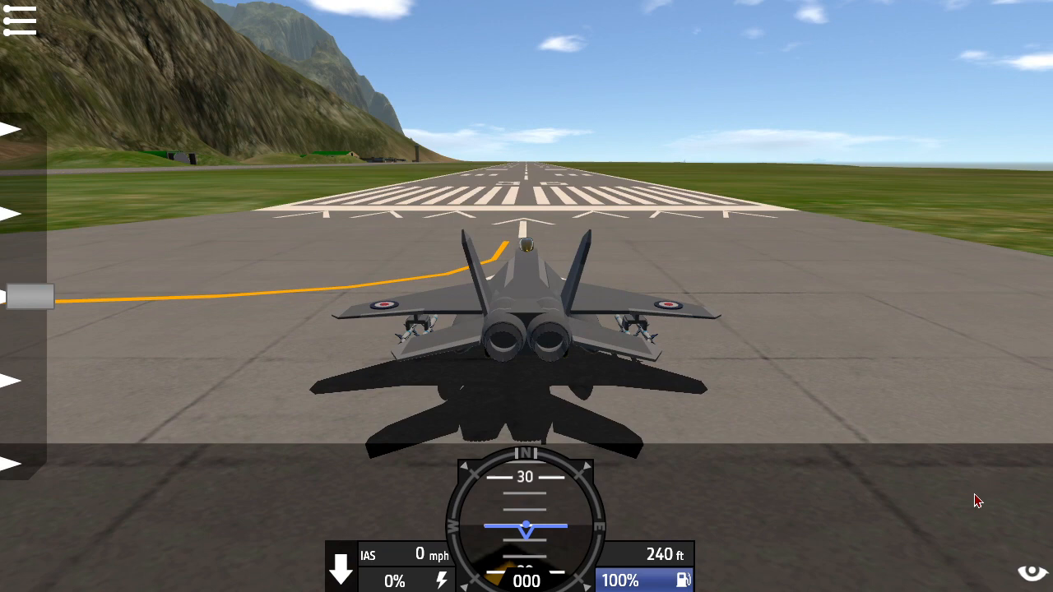
Pause the flight to view the craft instructions, then return to flying.
left_click(24, 24)
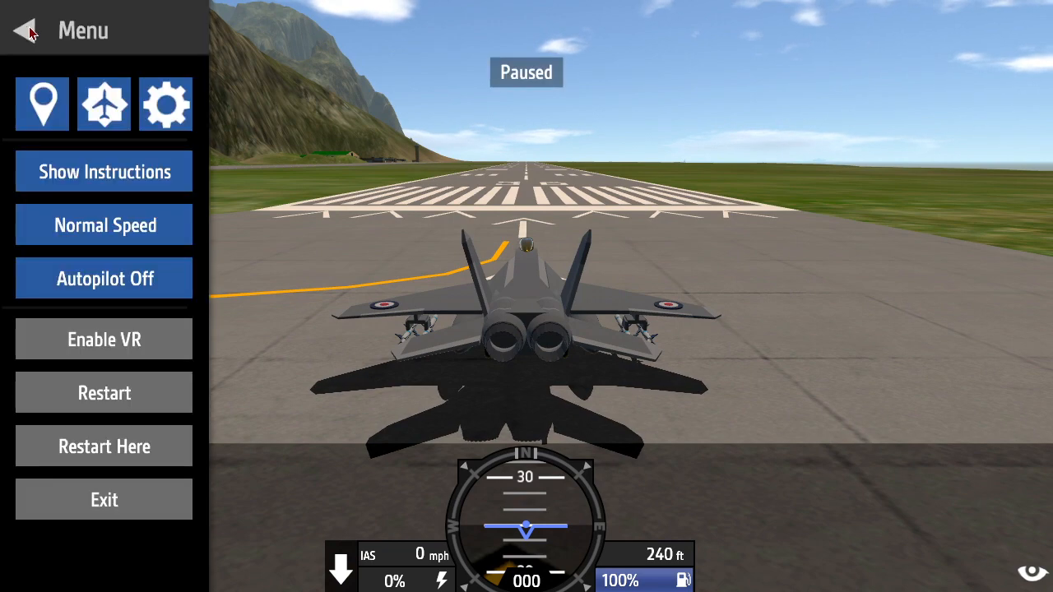
left_click(104, 172)
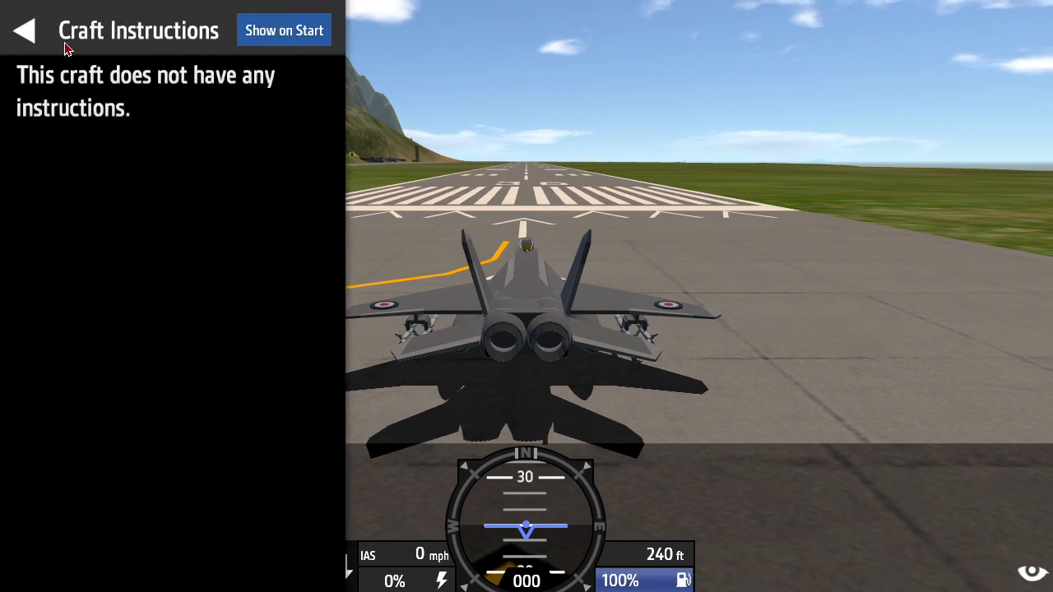
left_click(25, 29)
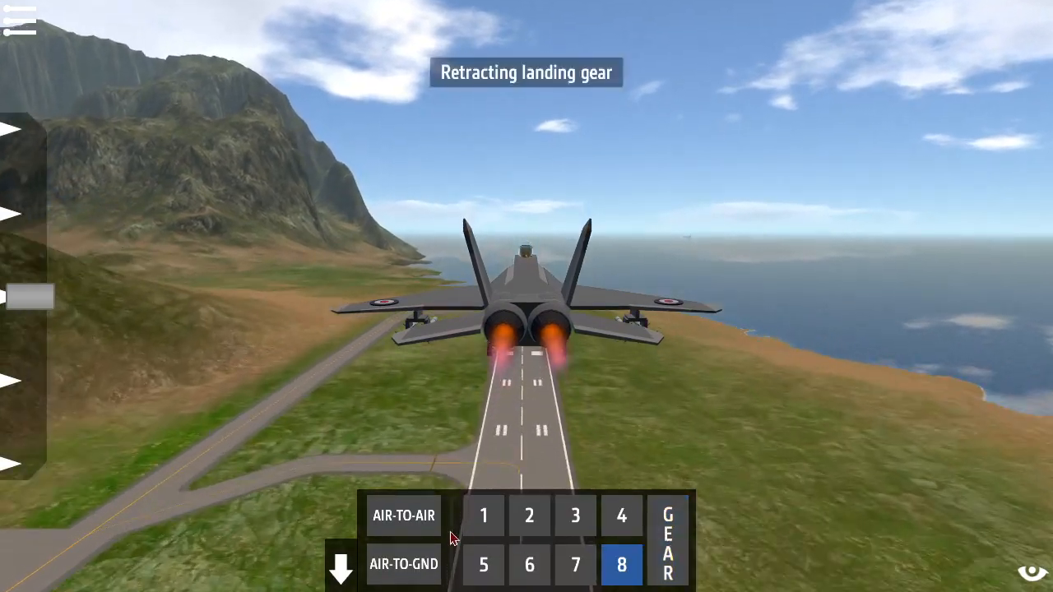
Fly the jet out over the sea down to the water surface, then pause the flight.
left_click(403, 564)
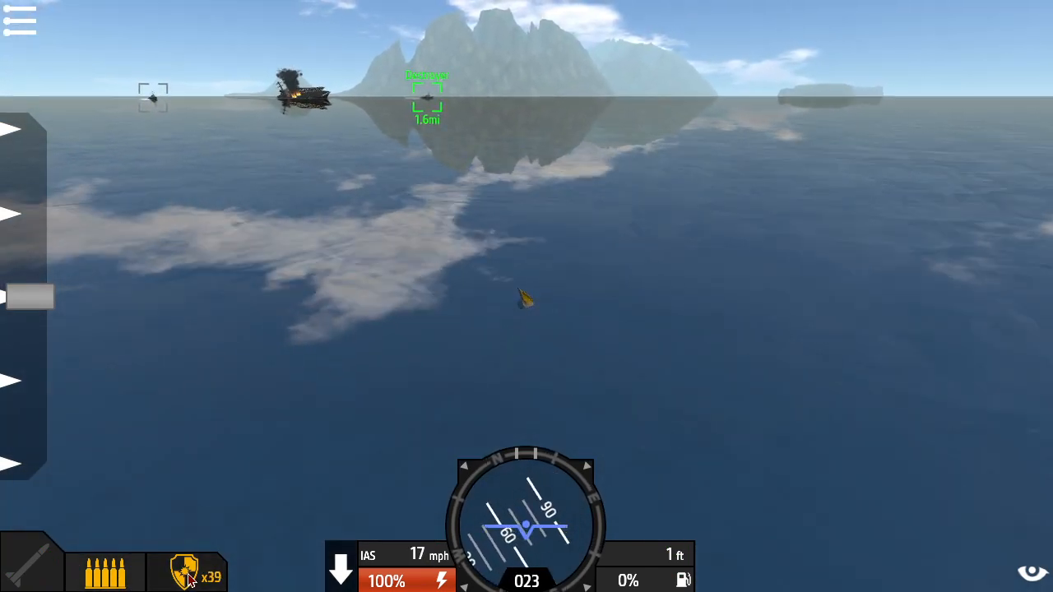
left_click(20, 20)
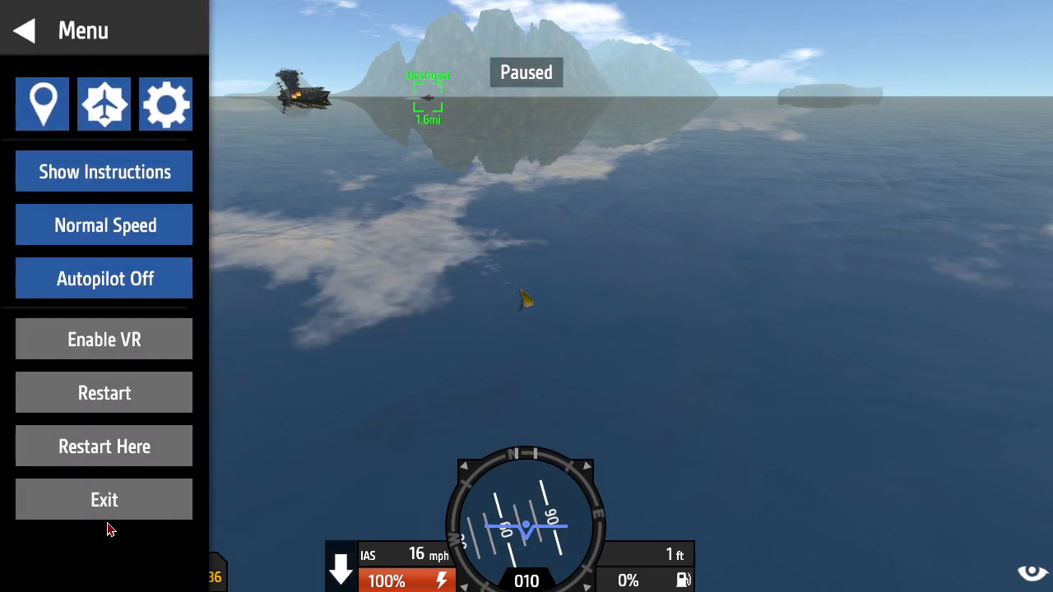
Exit the flight to the designer, cancel the new aircraft prompt and close the menu with the jet still loaded.
left_click(103, 500)
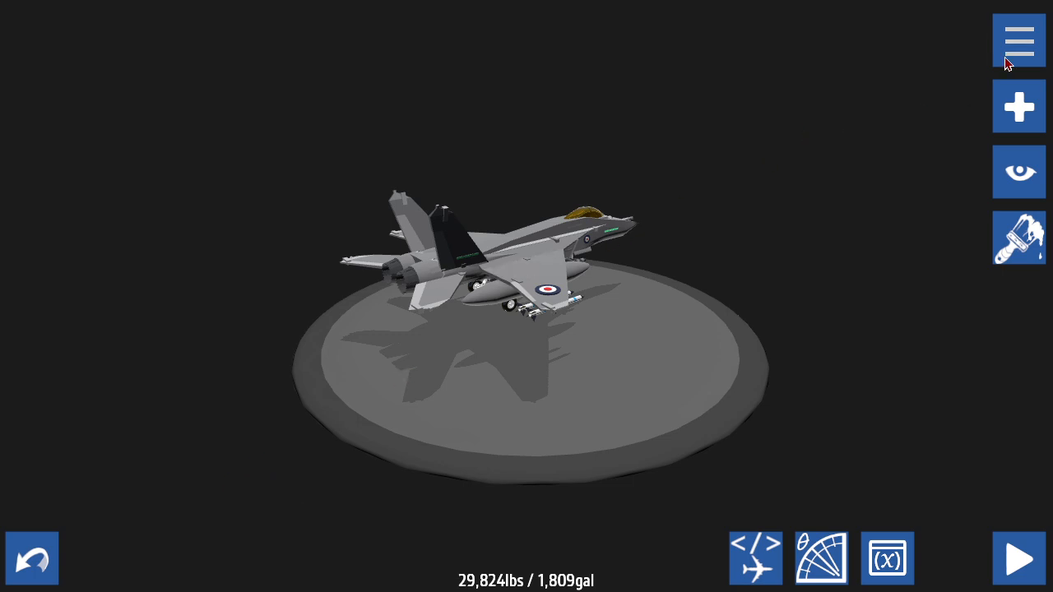
left_click(1019, 41)
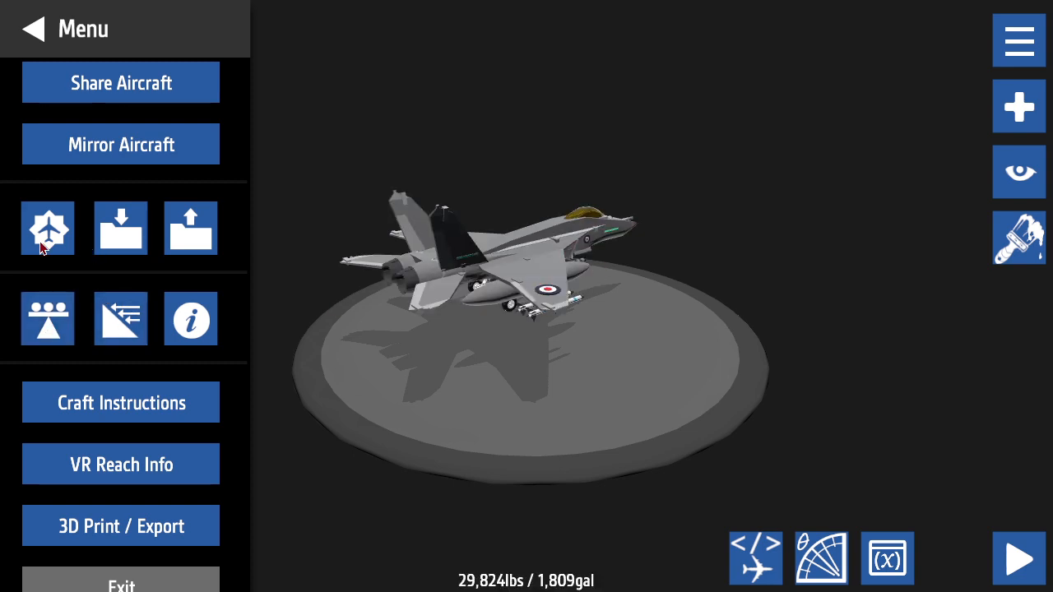
mouse_move(122, 227)
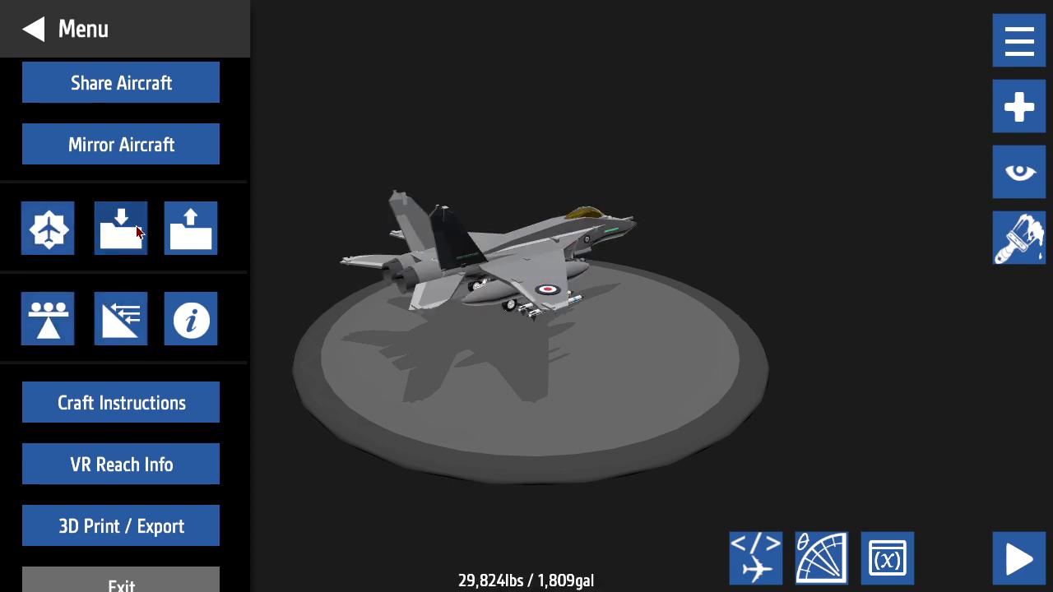
left_click(33, 29)
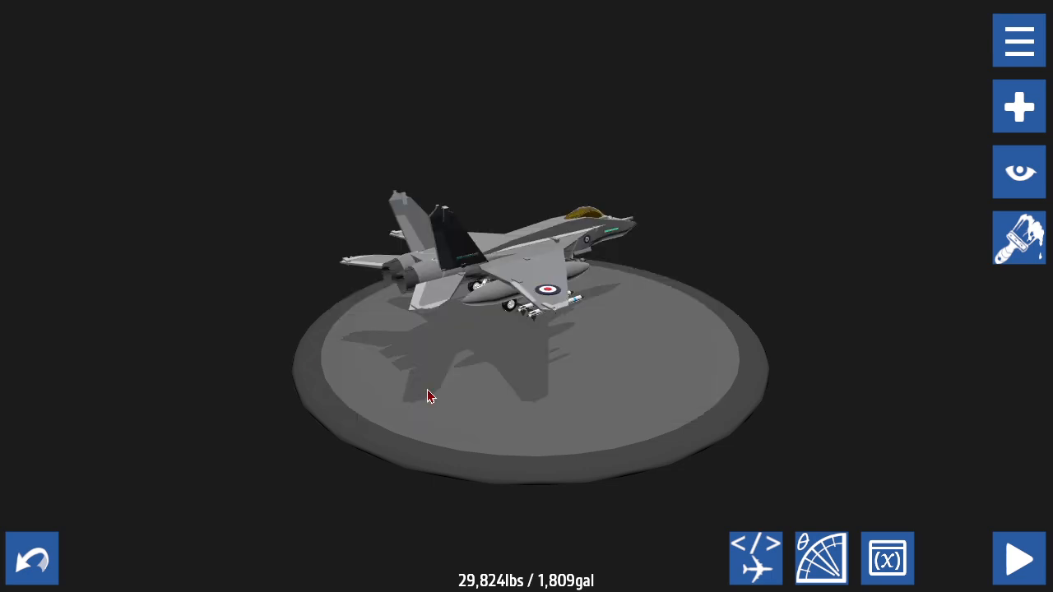
left_click(1018, 39)
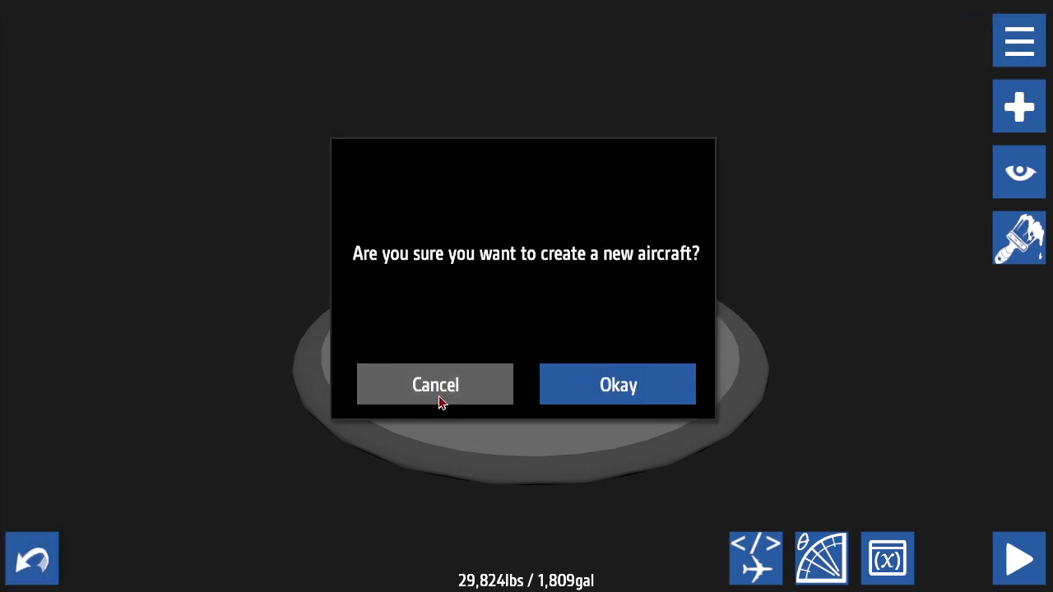
left_click(434, 385)
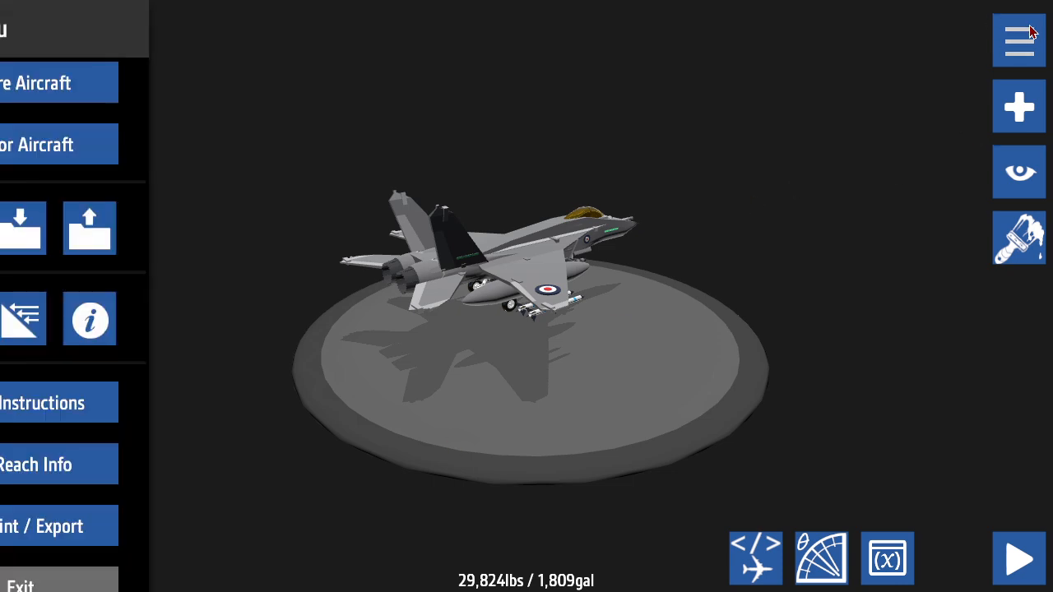
left_click(1018, 40)
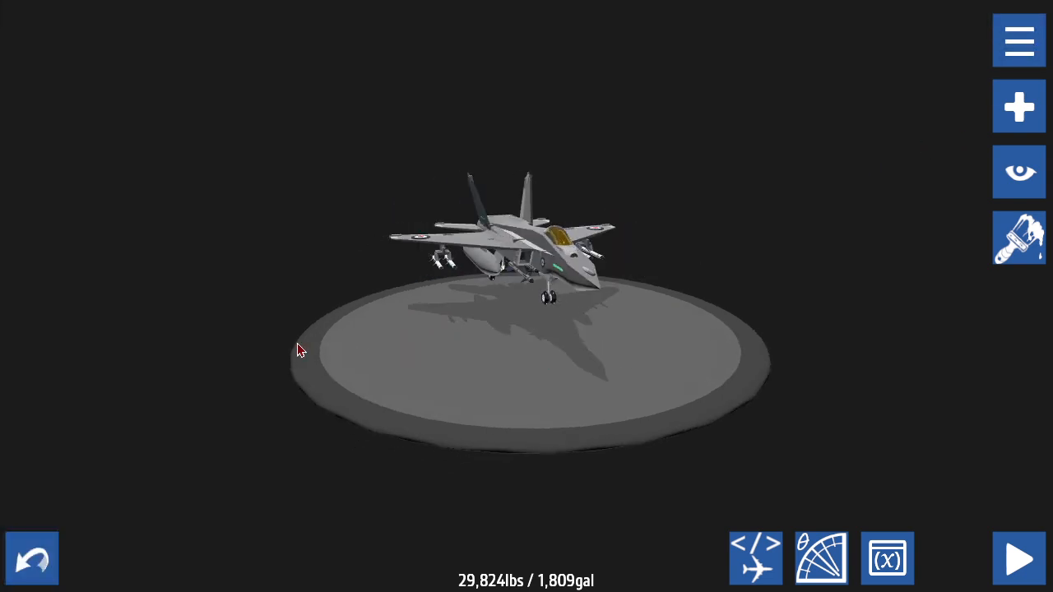
Orbit the camera to inspect the jet's underside, nose, top and side.
left_click_drag(299, 348, 612, 179)
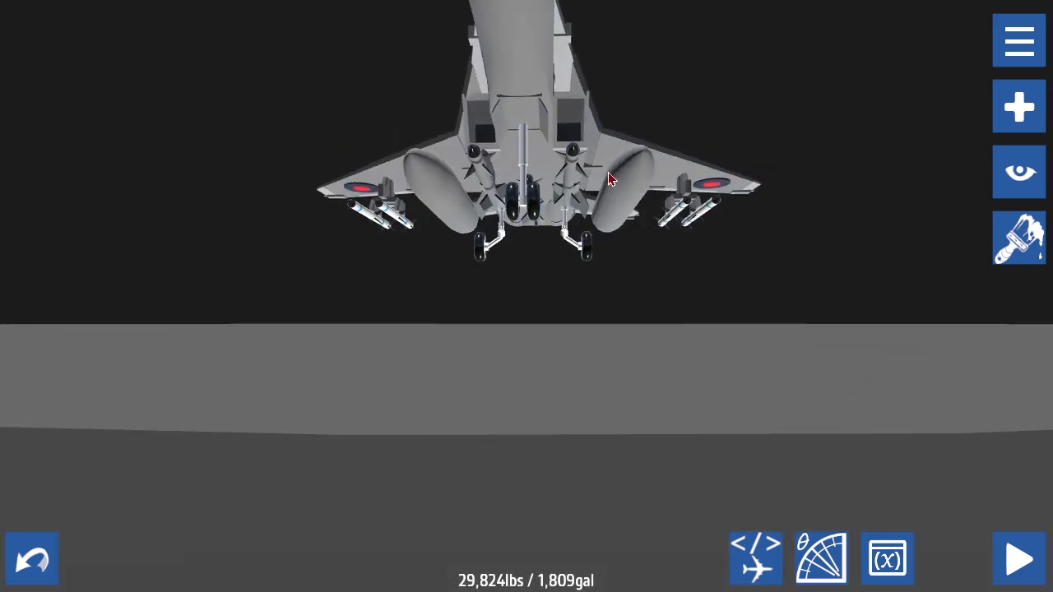
left_click_drag(609, 179, 650, 296)
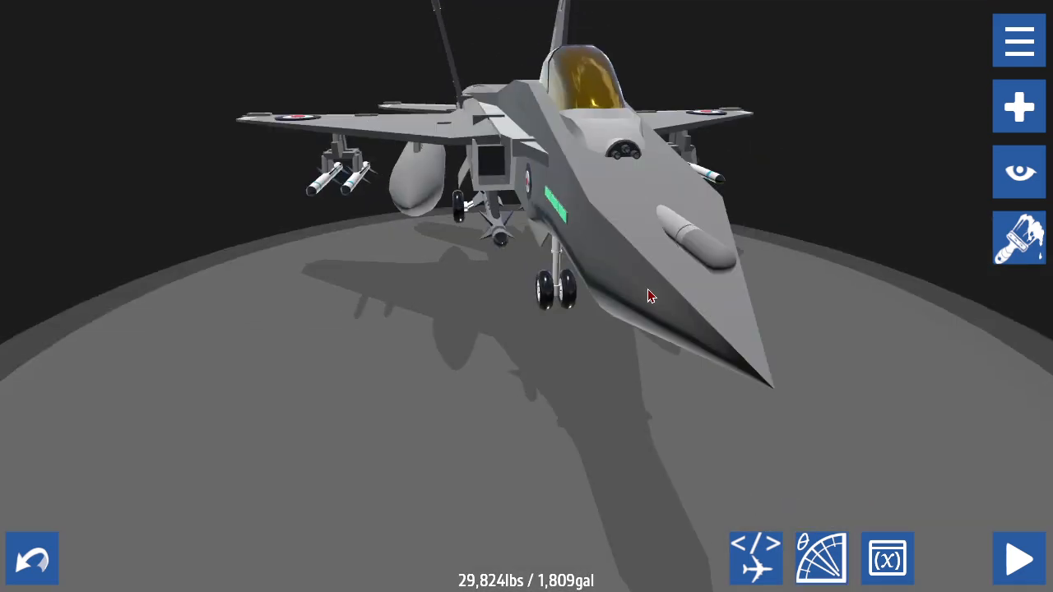
left_click_drag(650, 296, 530, 391)
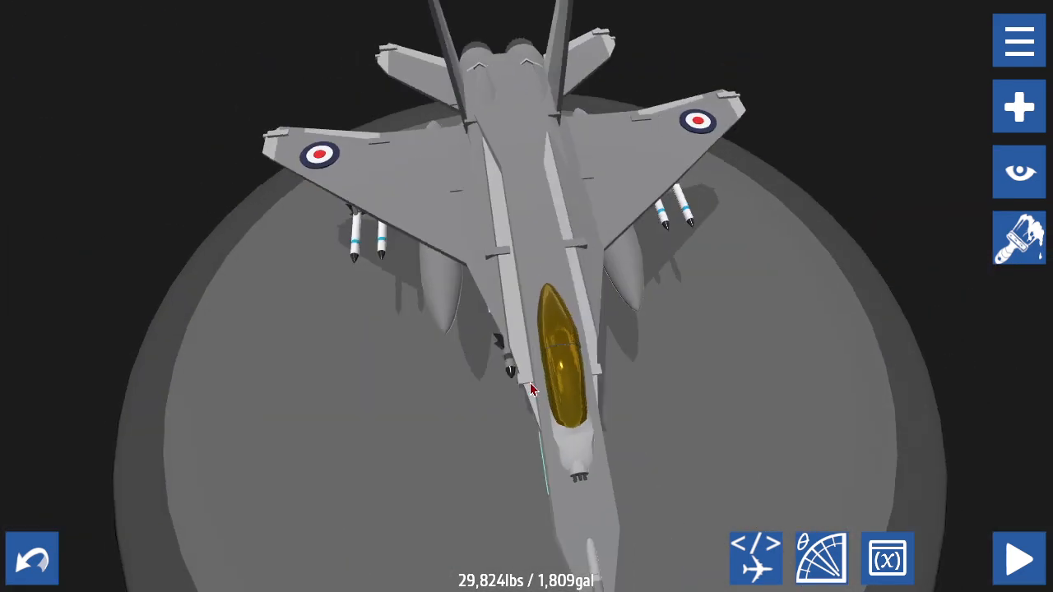
left_click_drag(529, 388, 434, 371)
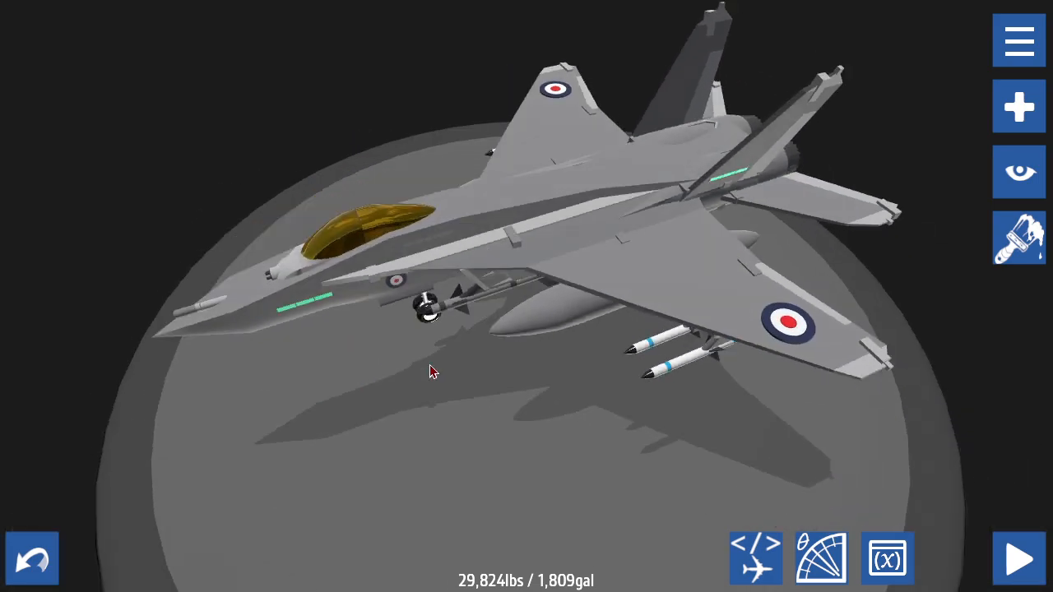